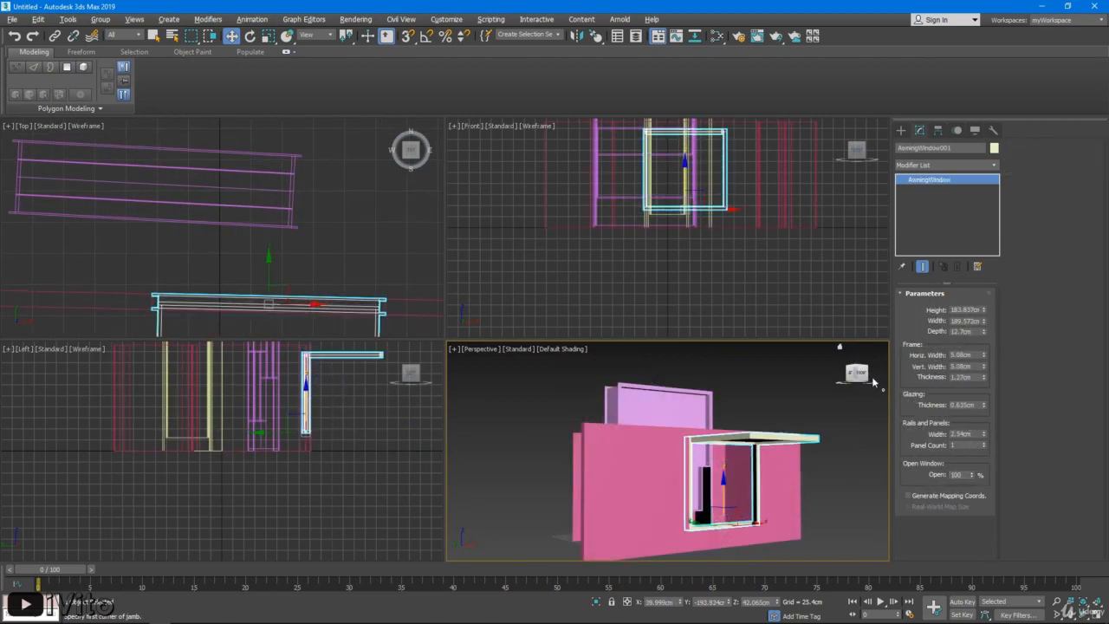
Reset to an empty scene and move the floating Scene Explorer right over the viewports.
click(356, 19)
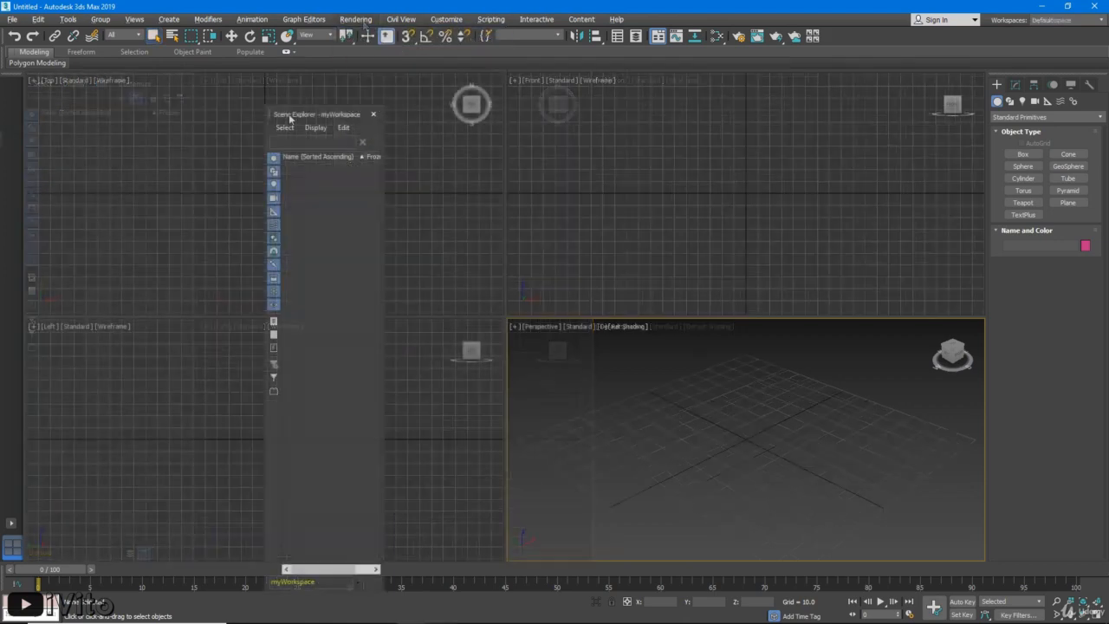
drag(316, 114, 875, 130)
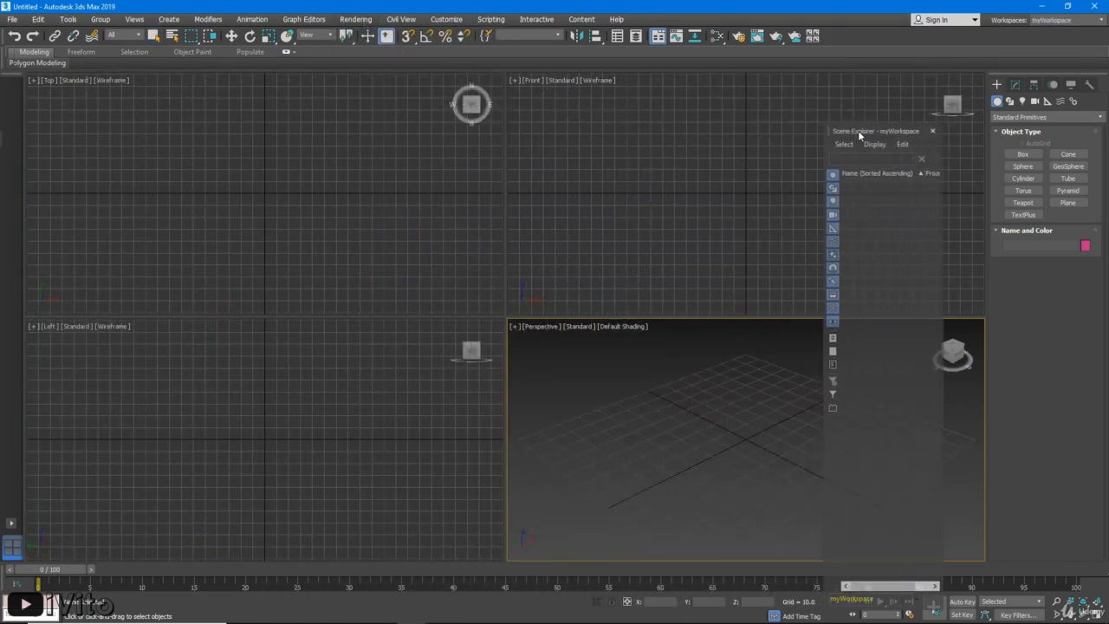